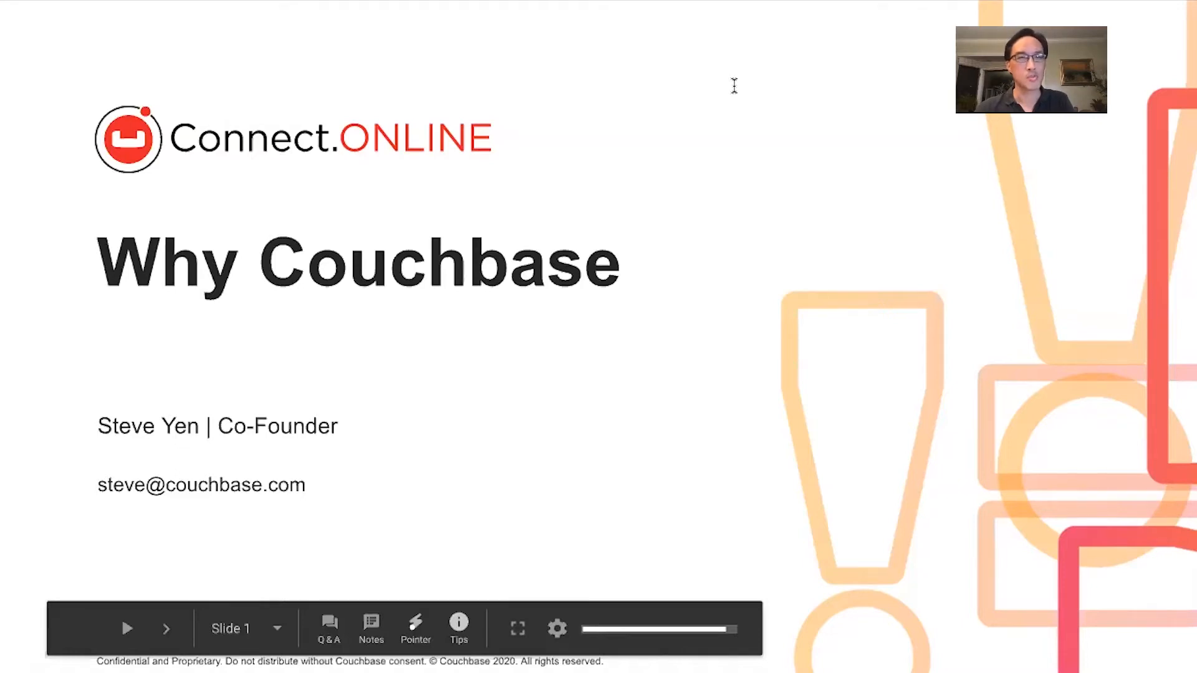
mouse_move(730, 302)
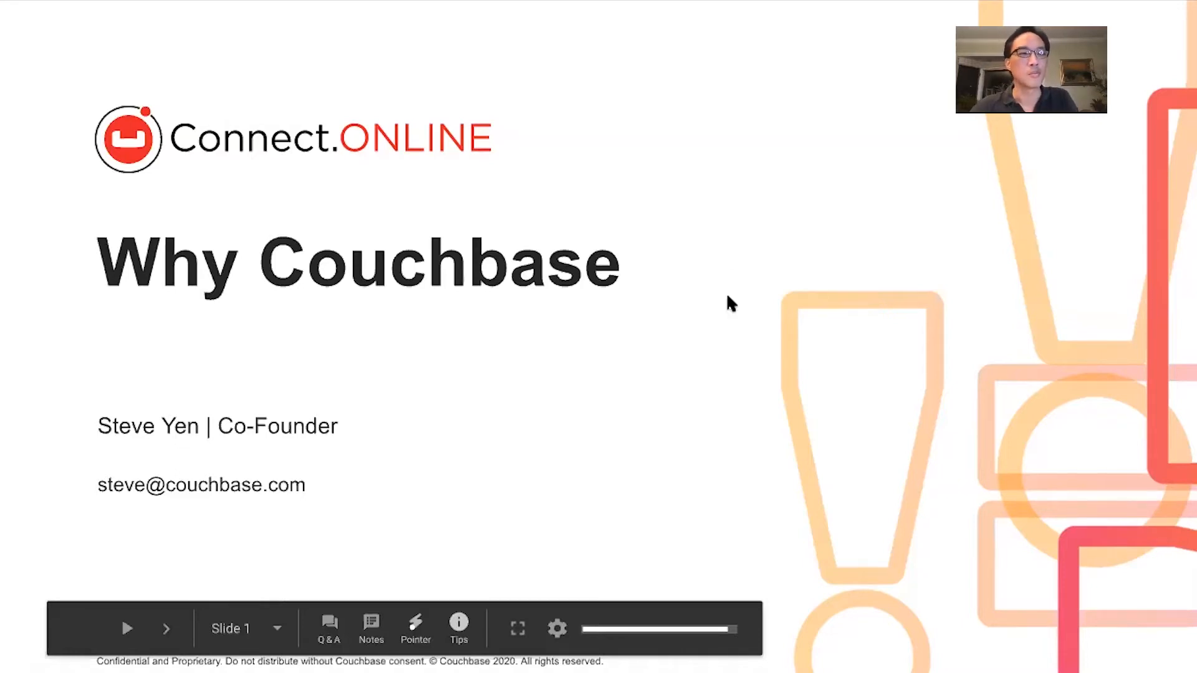
left_click(166, 629)
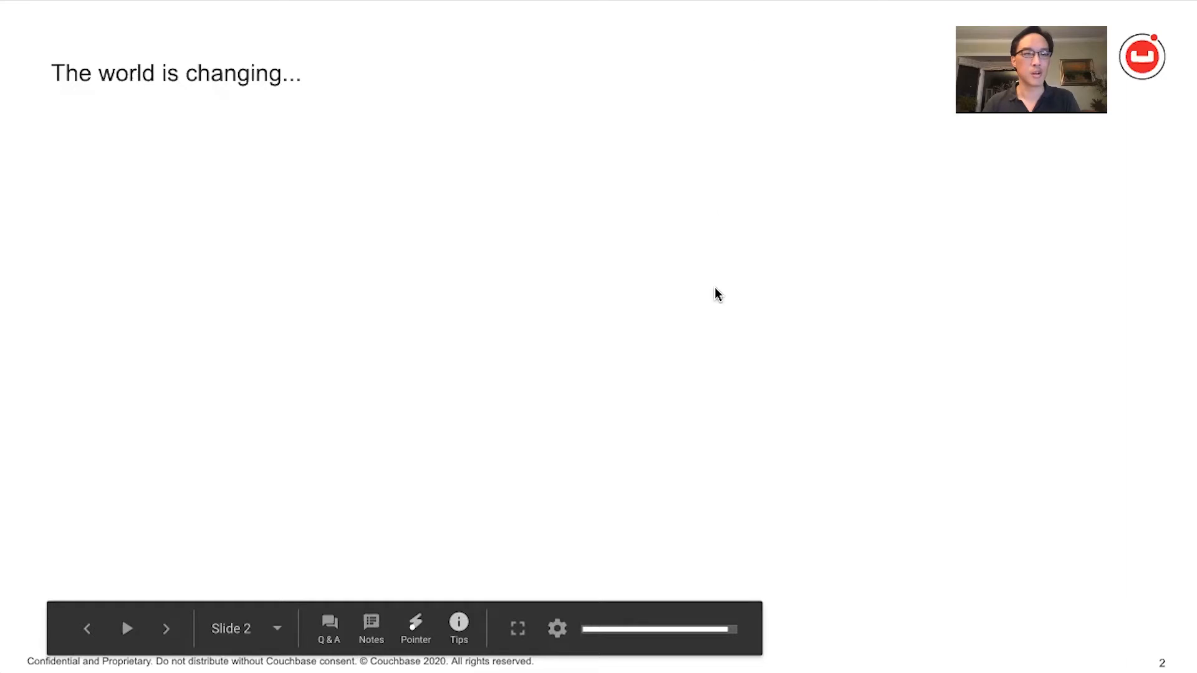
left_click(166, 629)
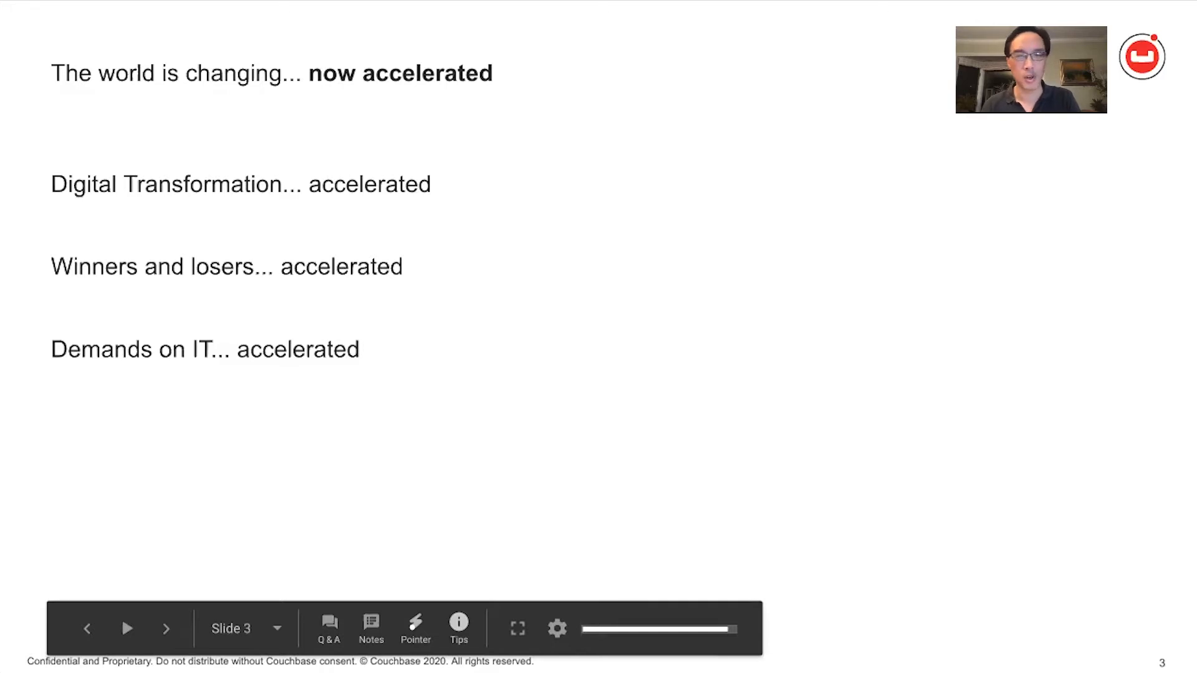
mouse_move(1078, 16)
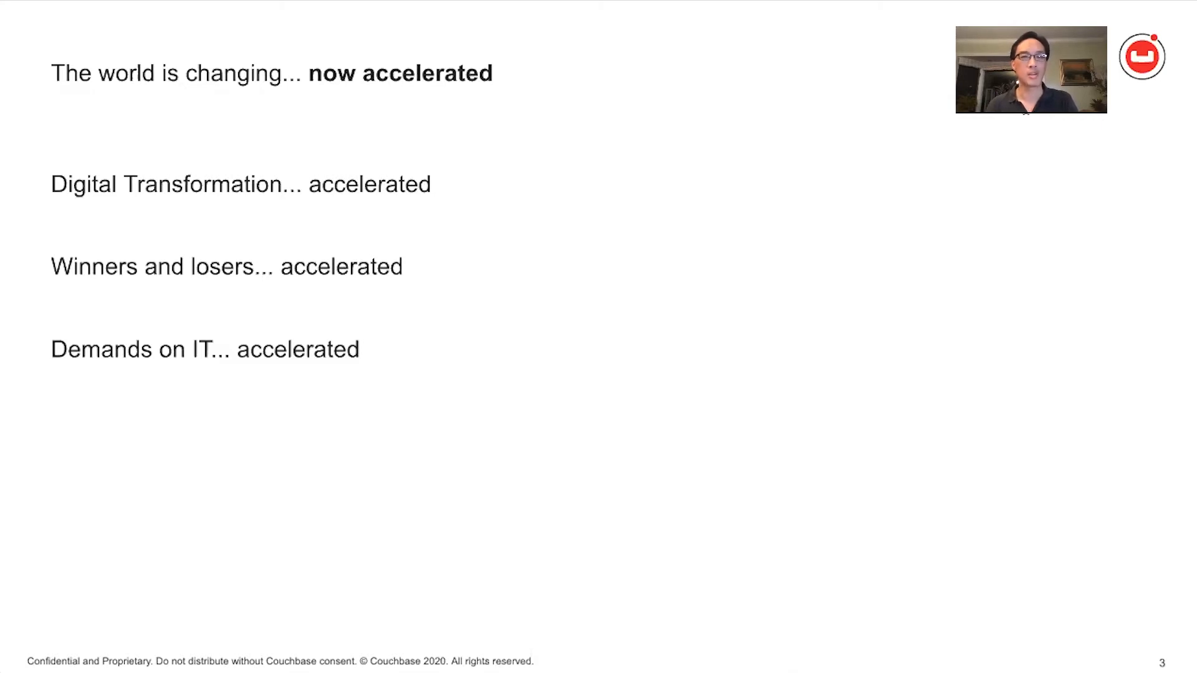
mouse_move(956, 312)
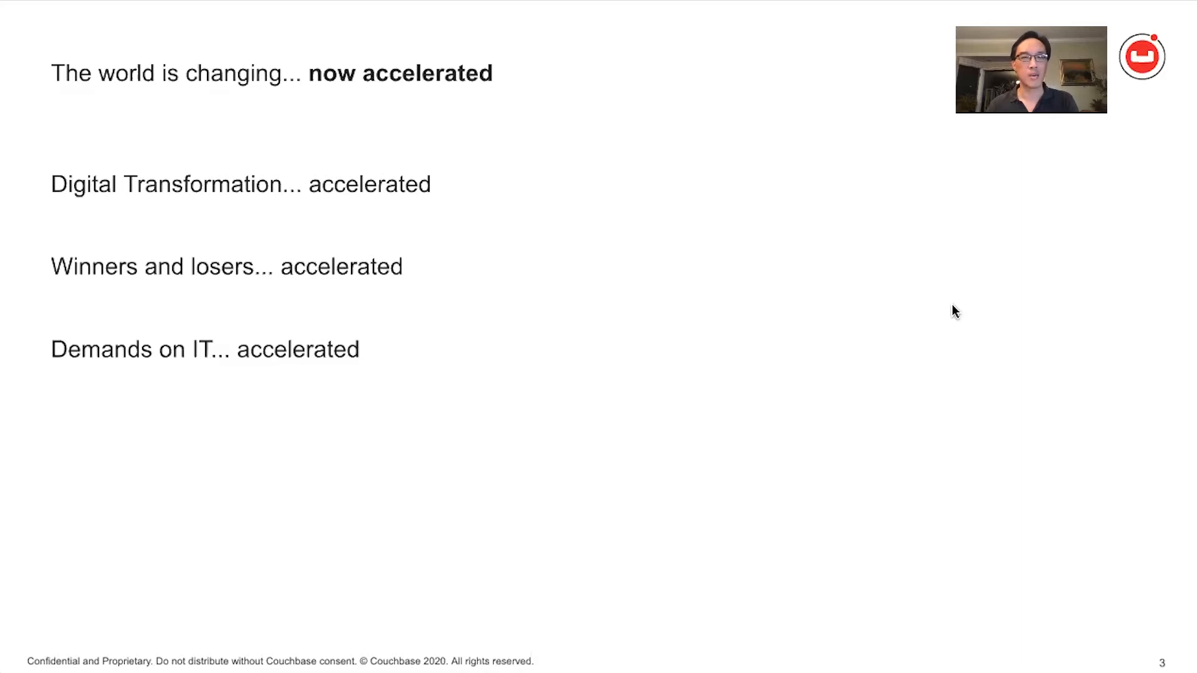
key("right")
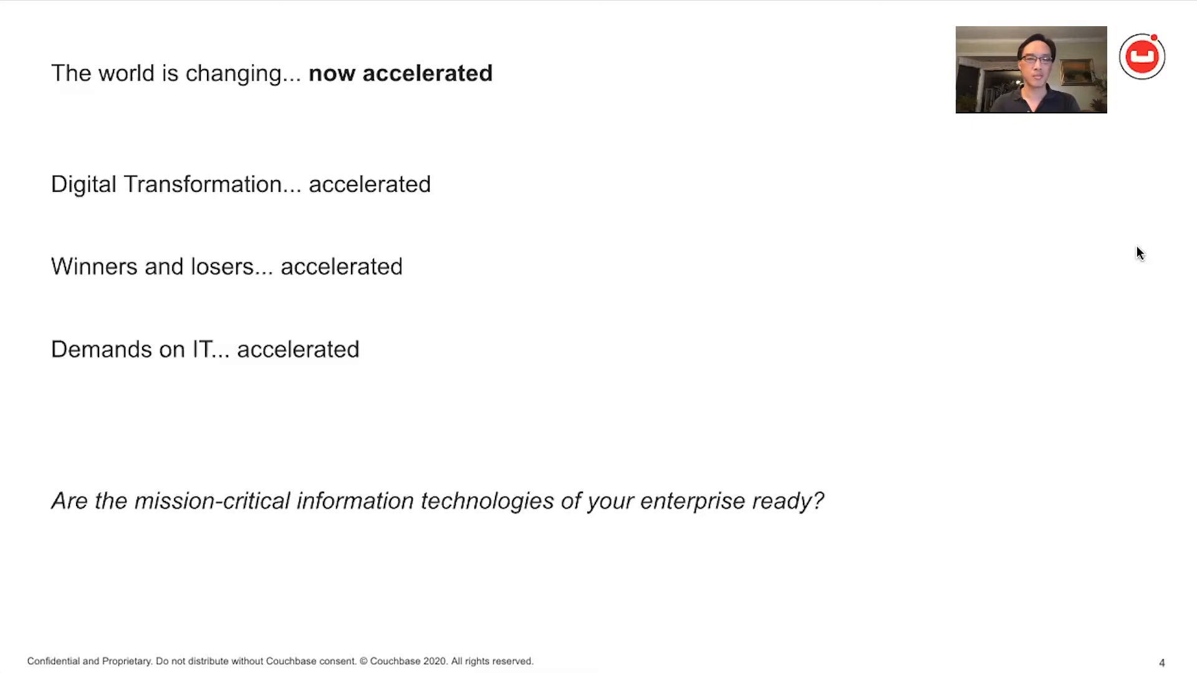
key("right")
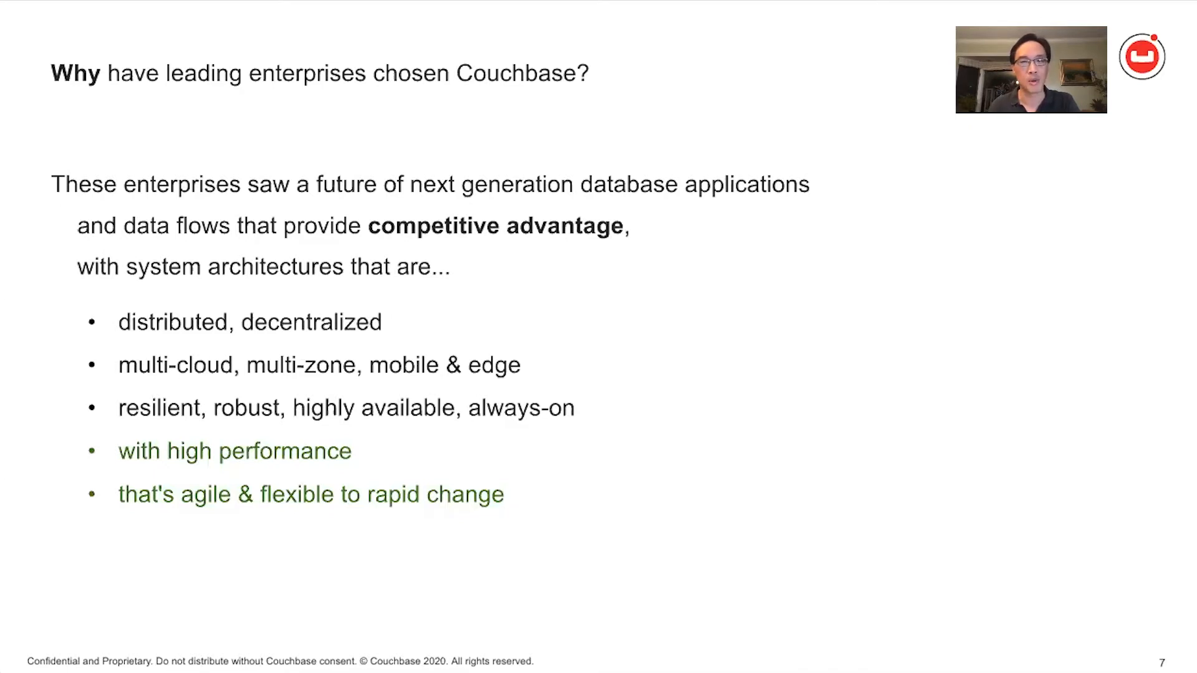
mouse_move(1176, 253)
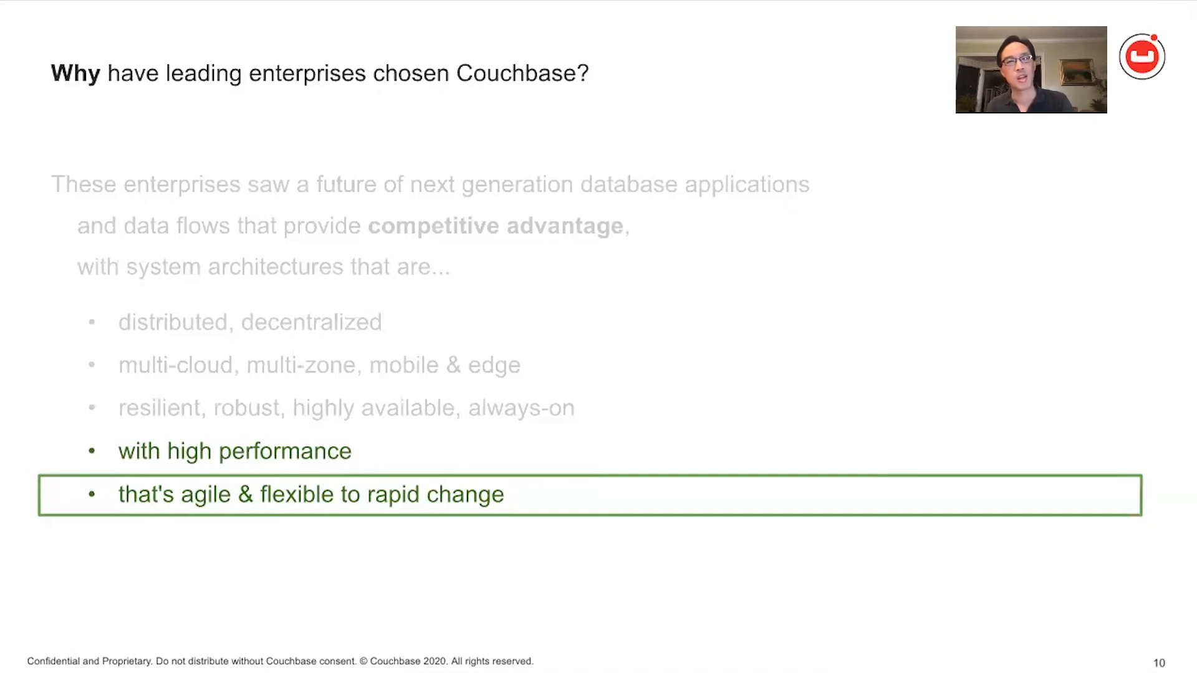
mouse_move(1081, 353)
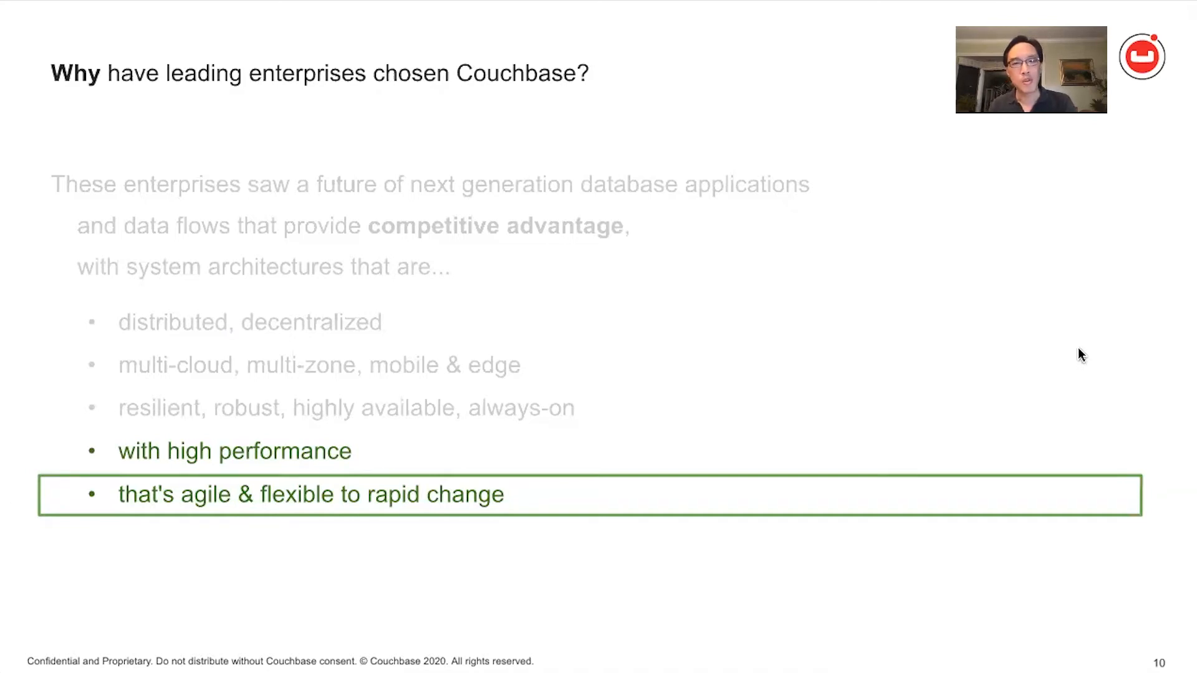
key("Right")
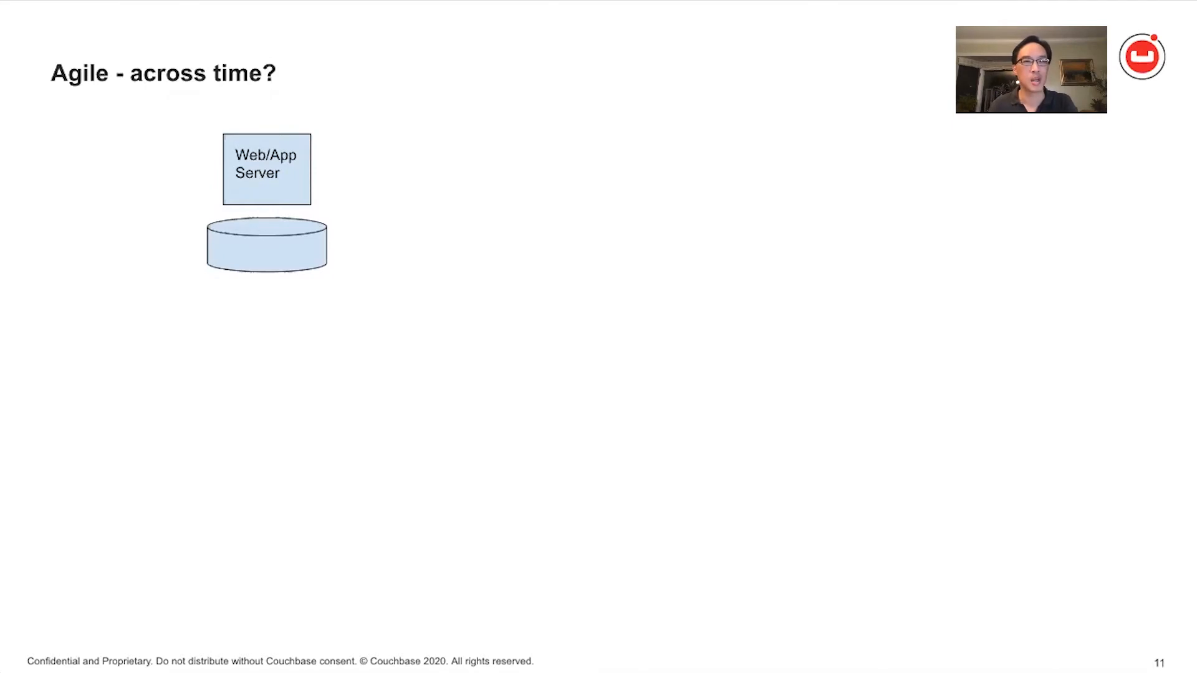
mouse_move(1056, 322)
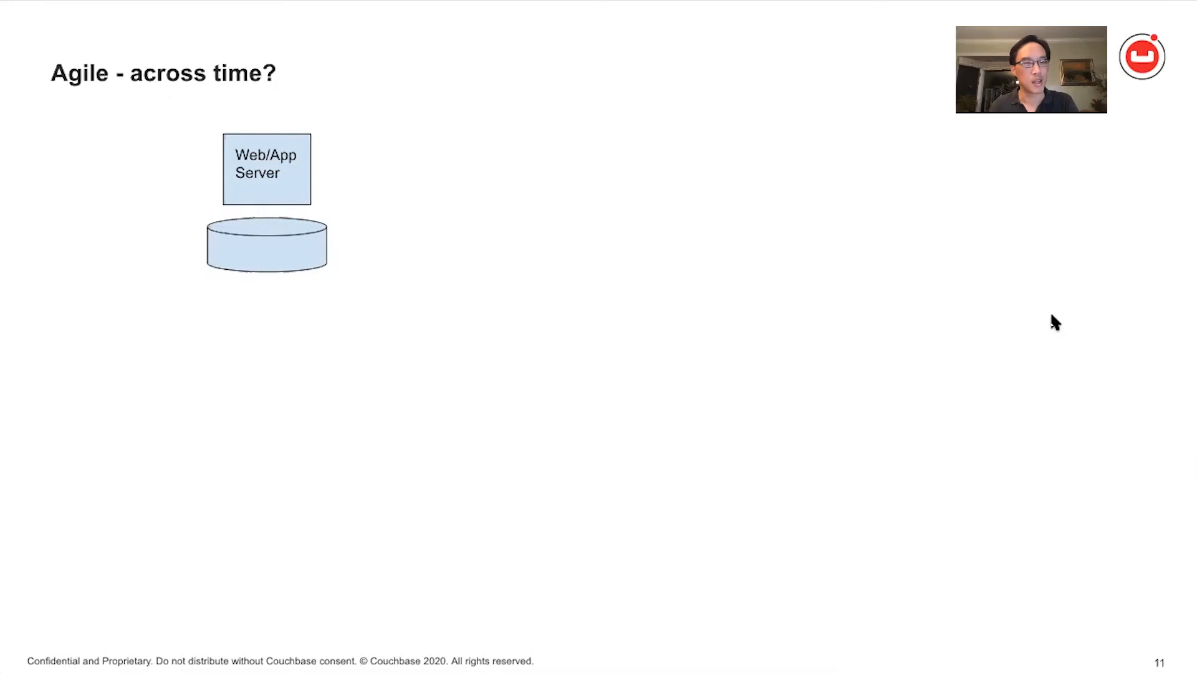
key("right")
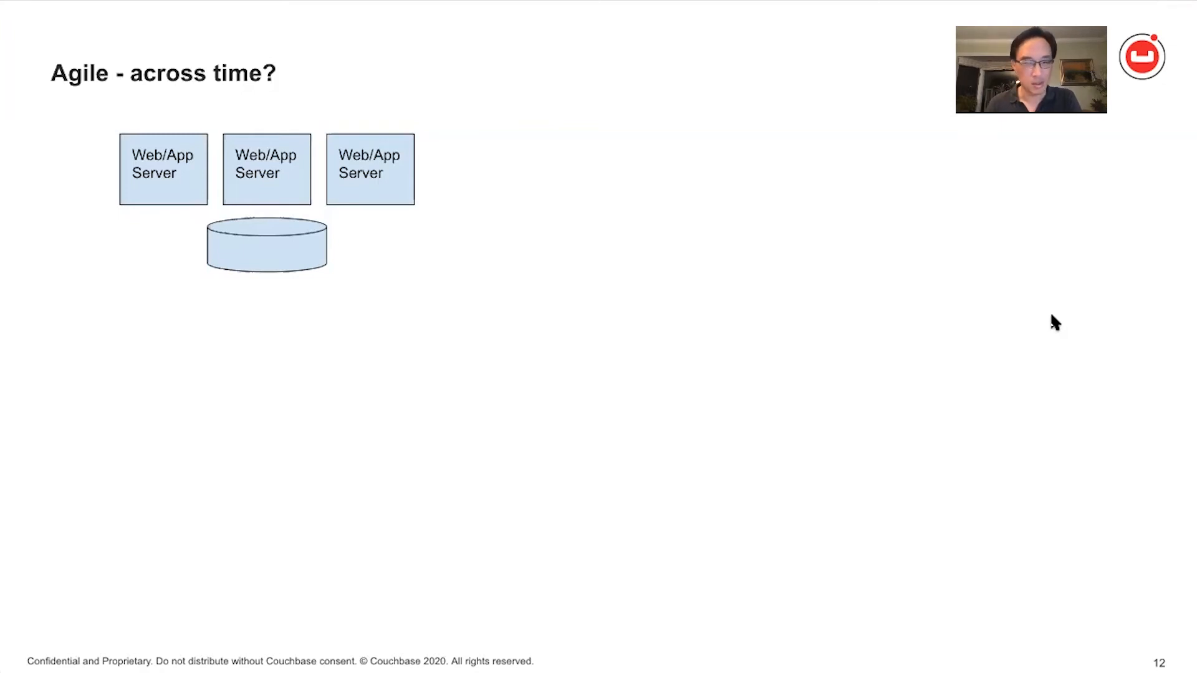
key("Right")
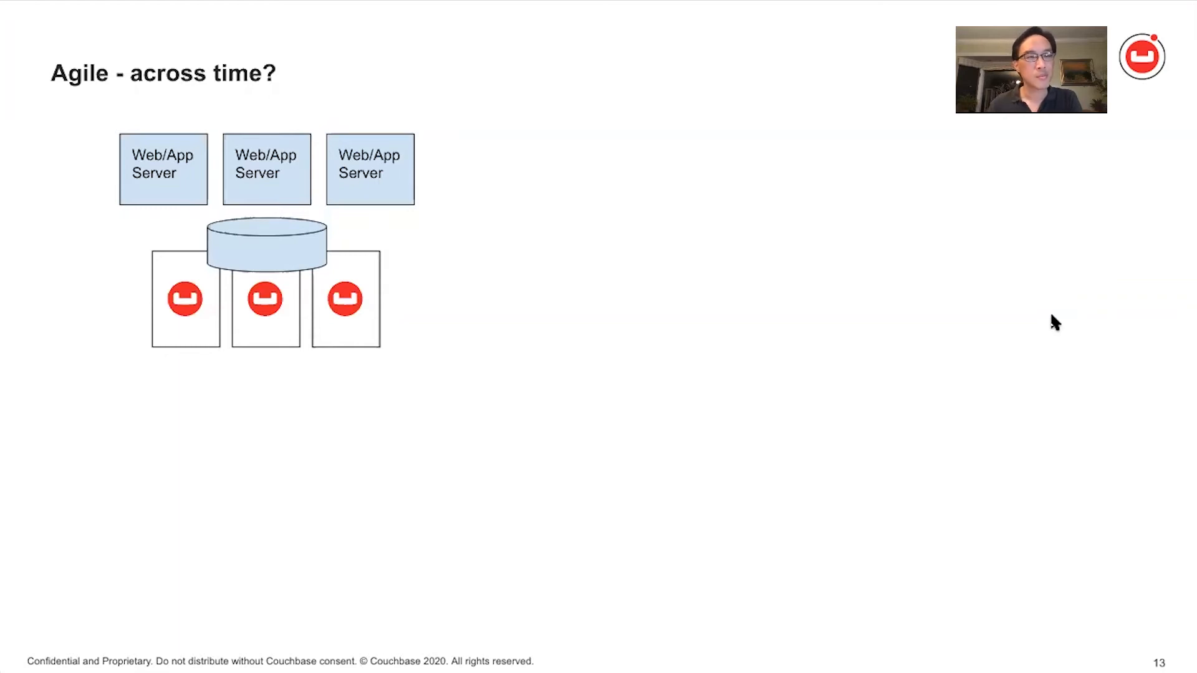
key("Right")
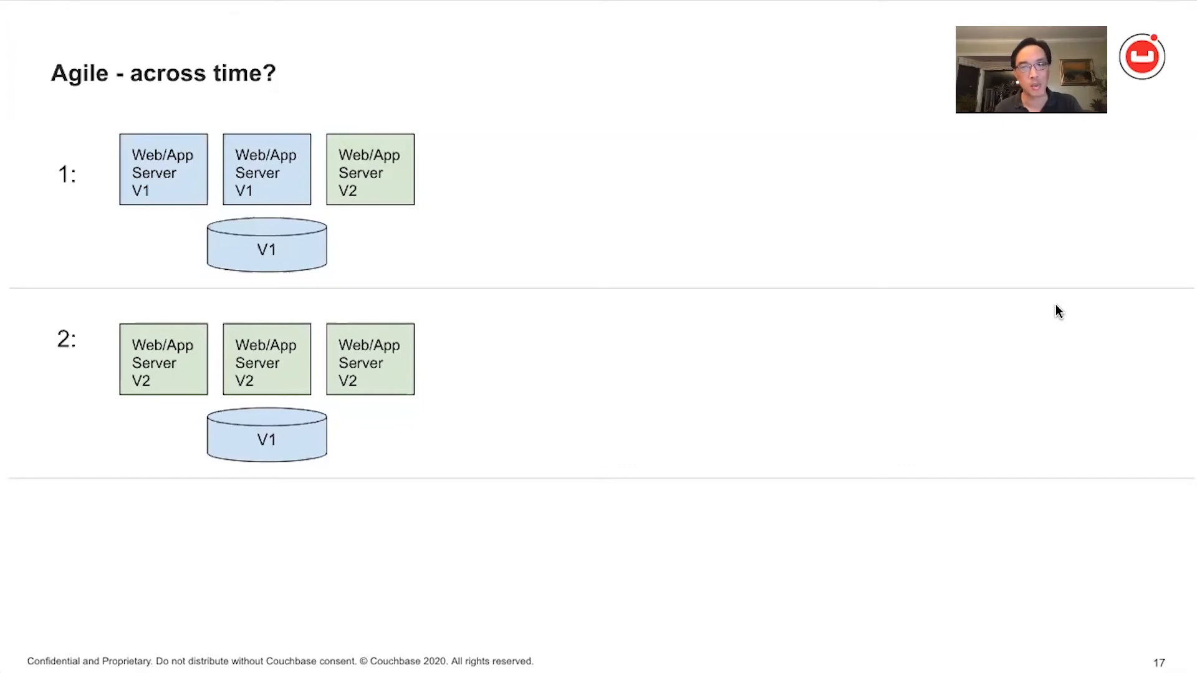
key("right")
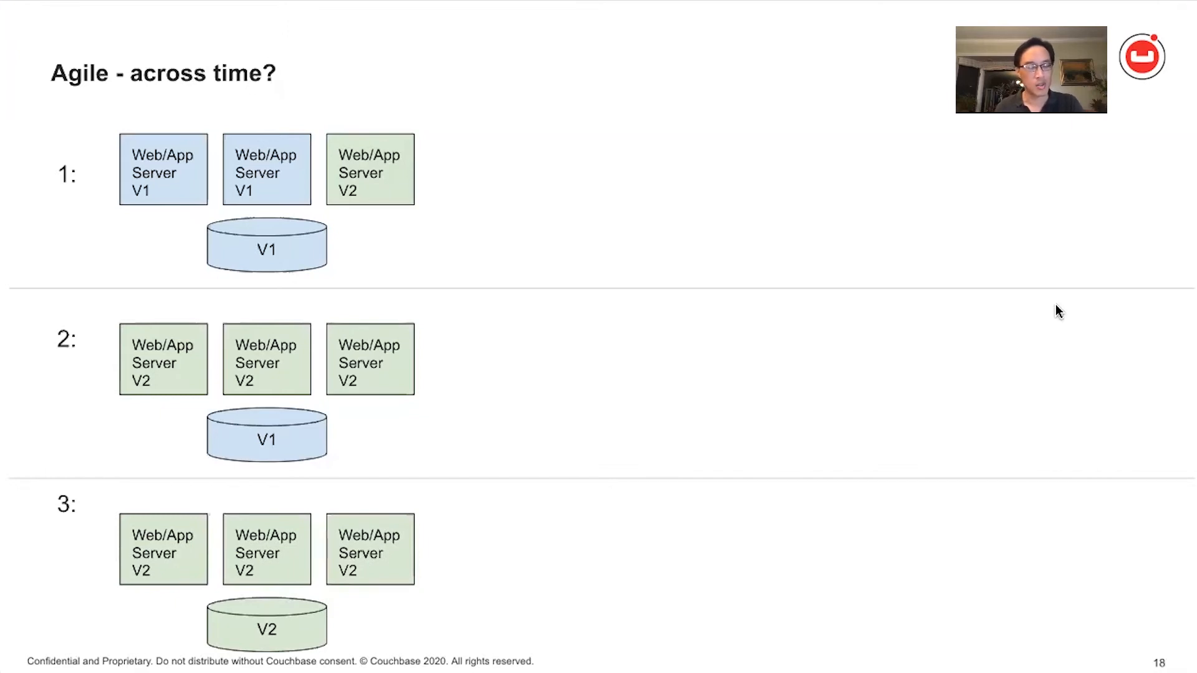
mouse_move(971, 393)
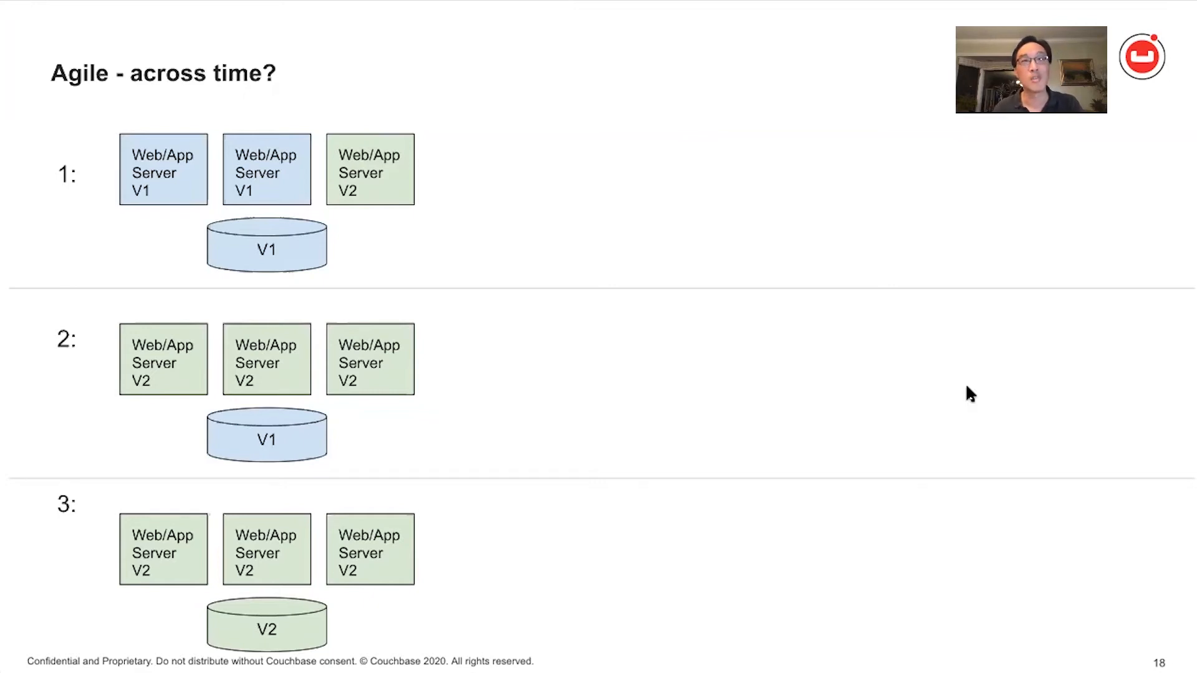
key("right")
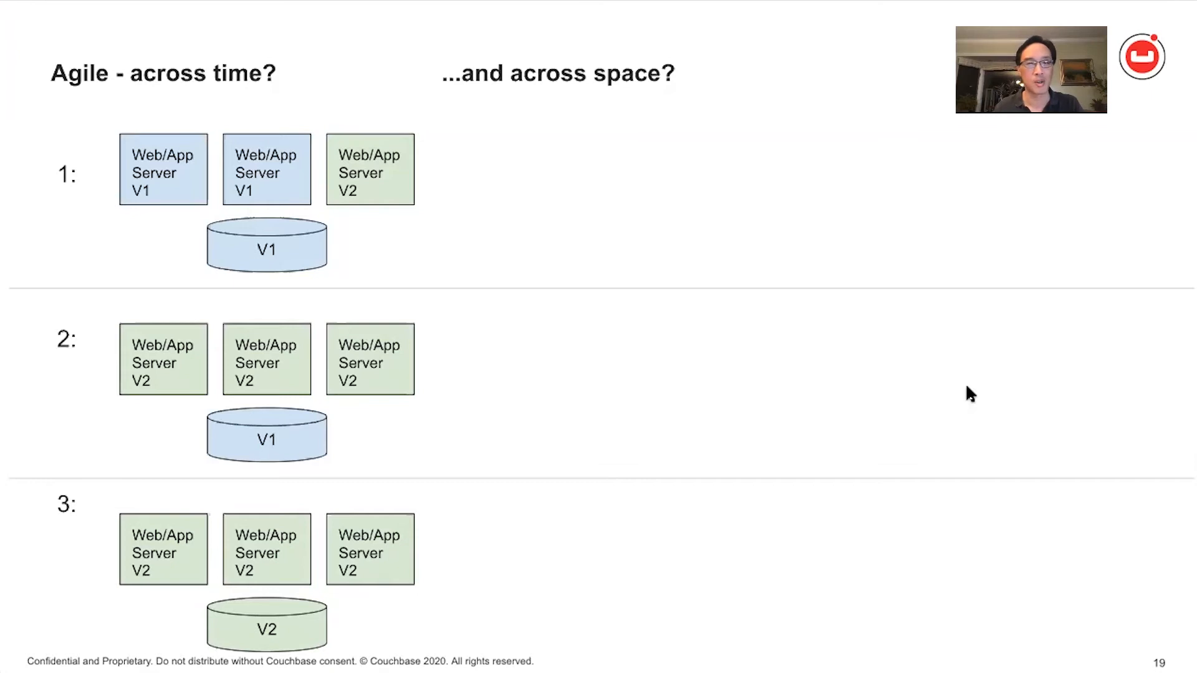
key("Right")
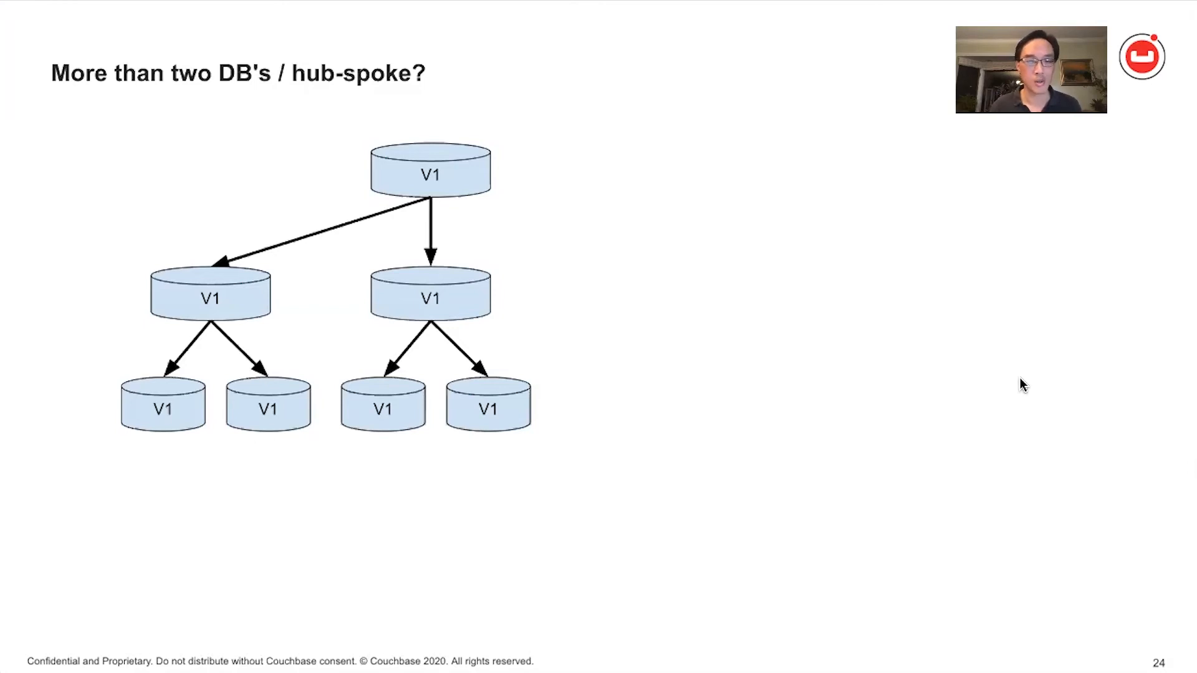
key("Right")
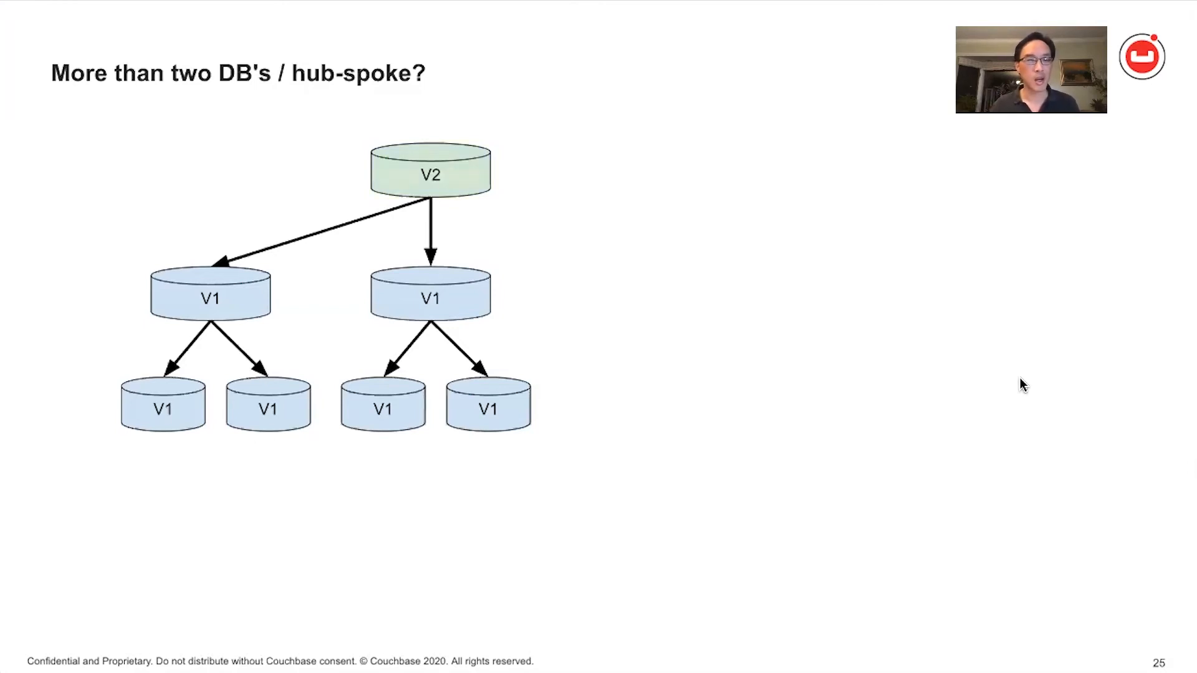
key("Right")
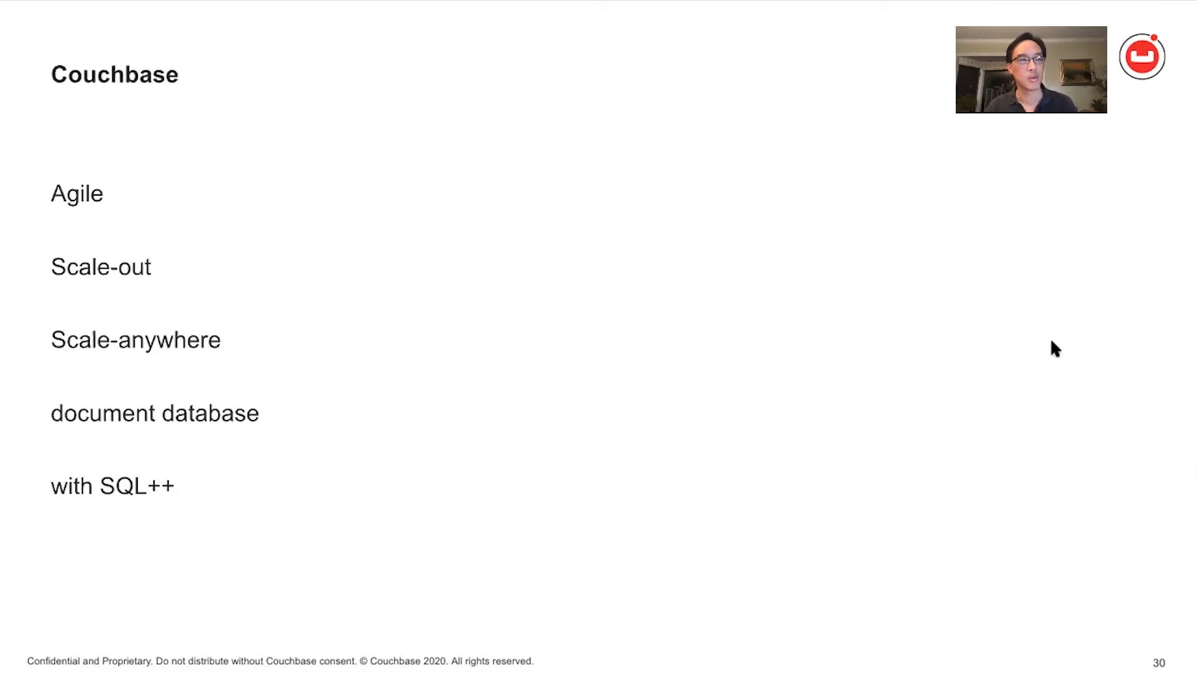
key("Right")
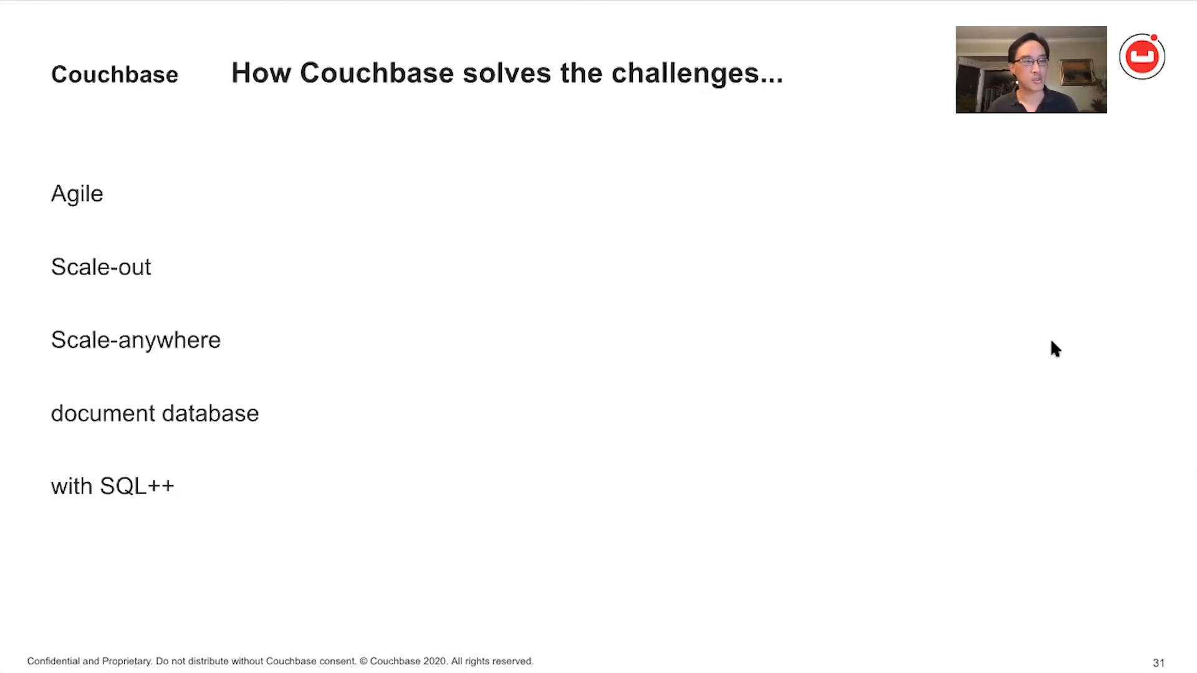
key("right")
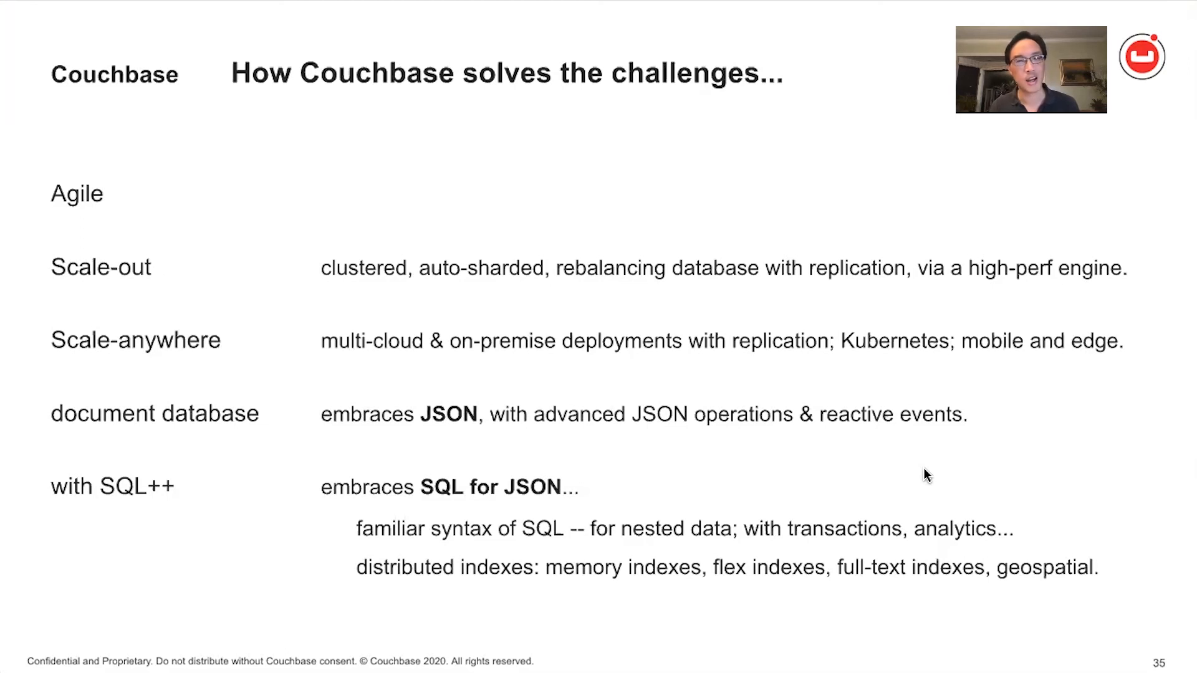
key("right")
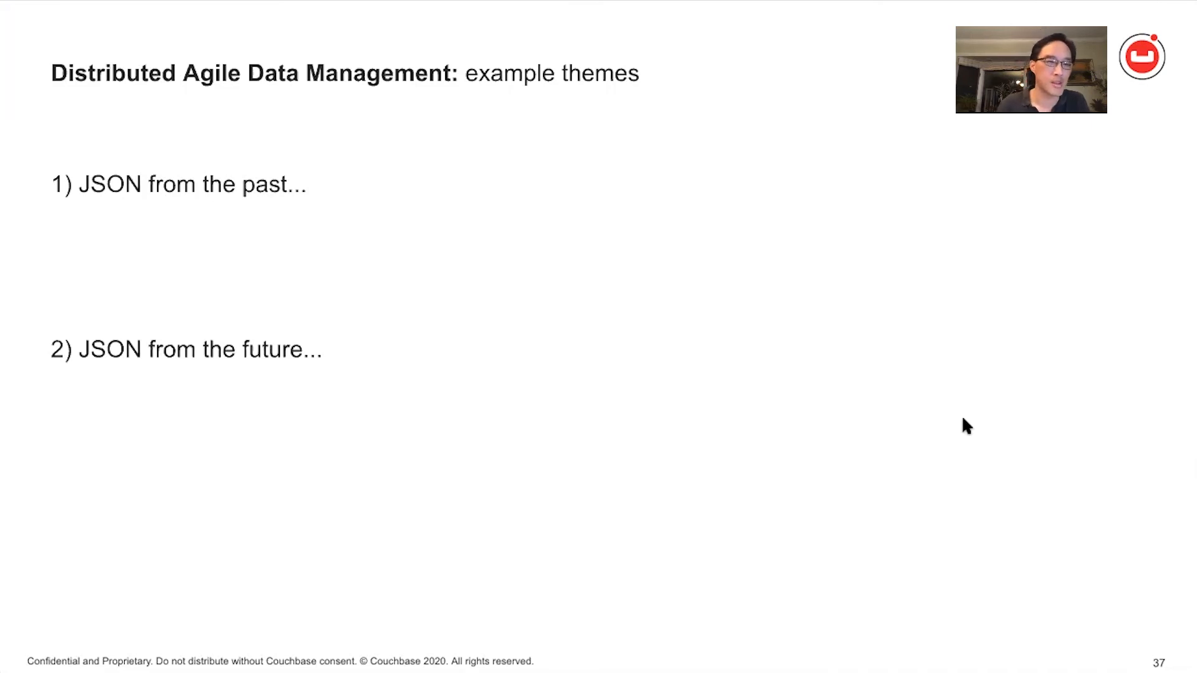
key("right")
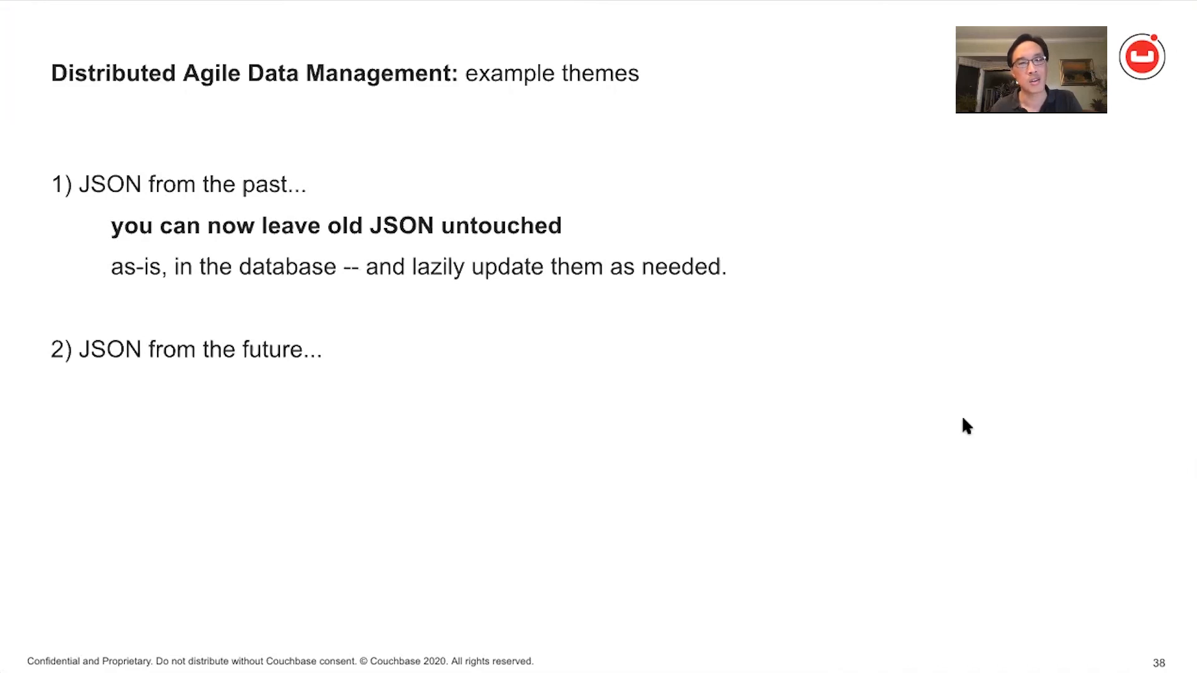
key("right")
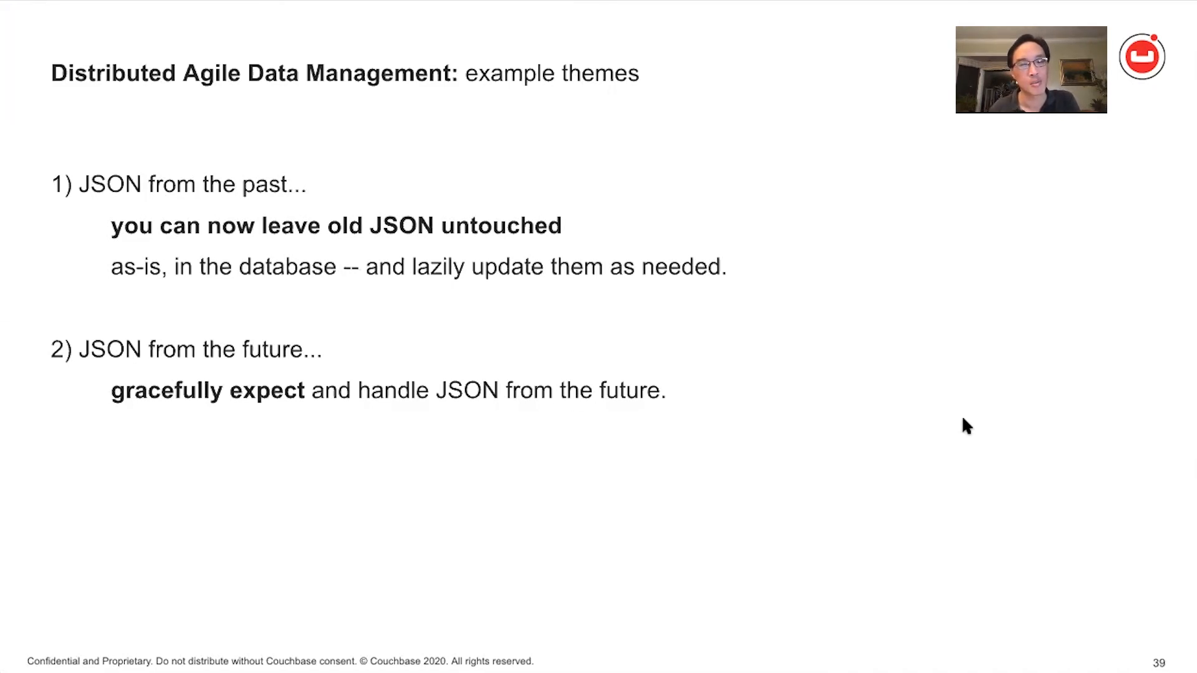
key("right")
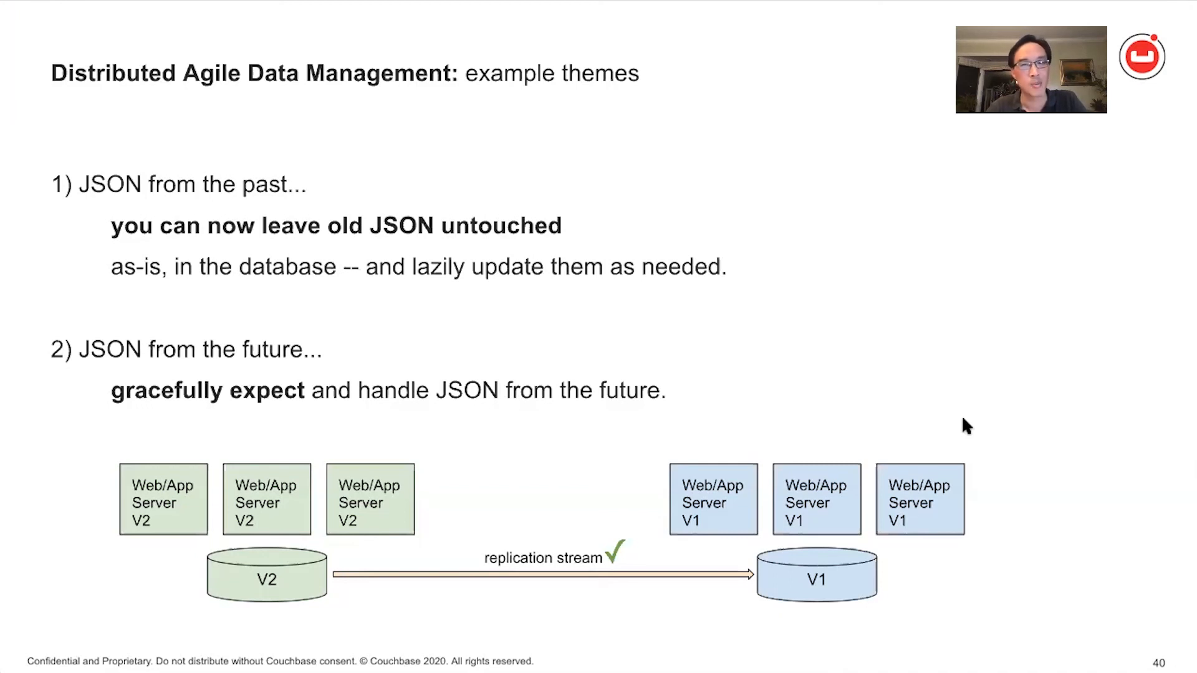
key("Right")
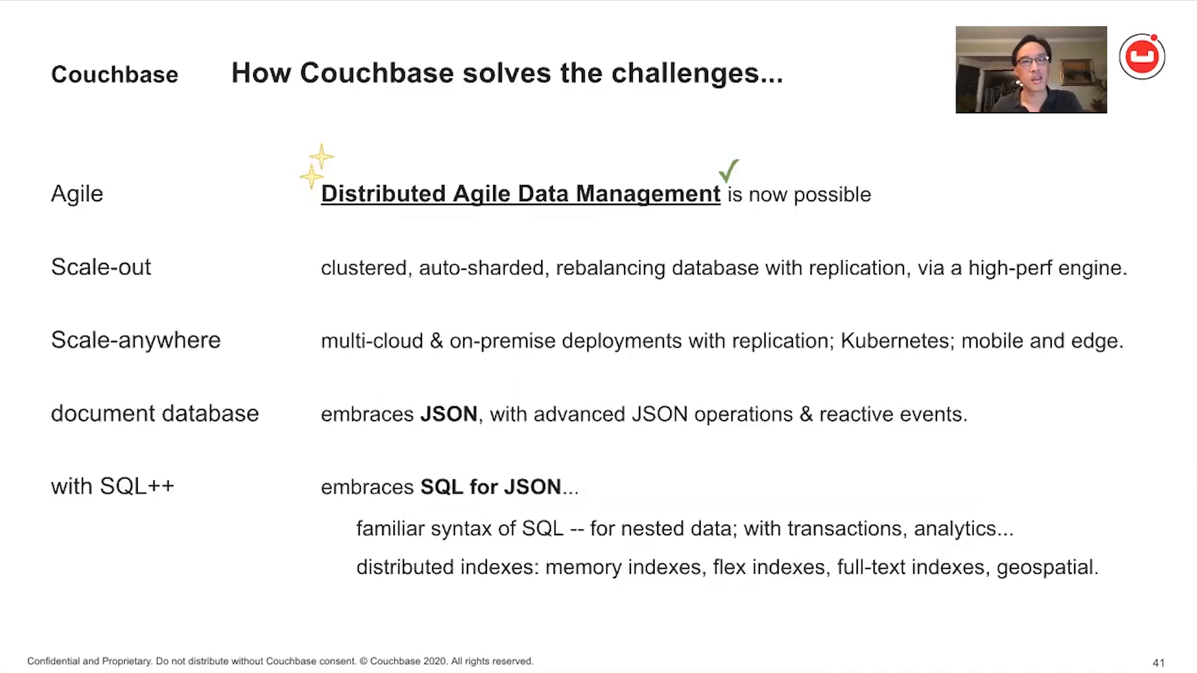